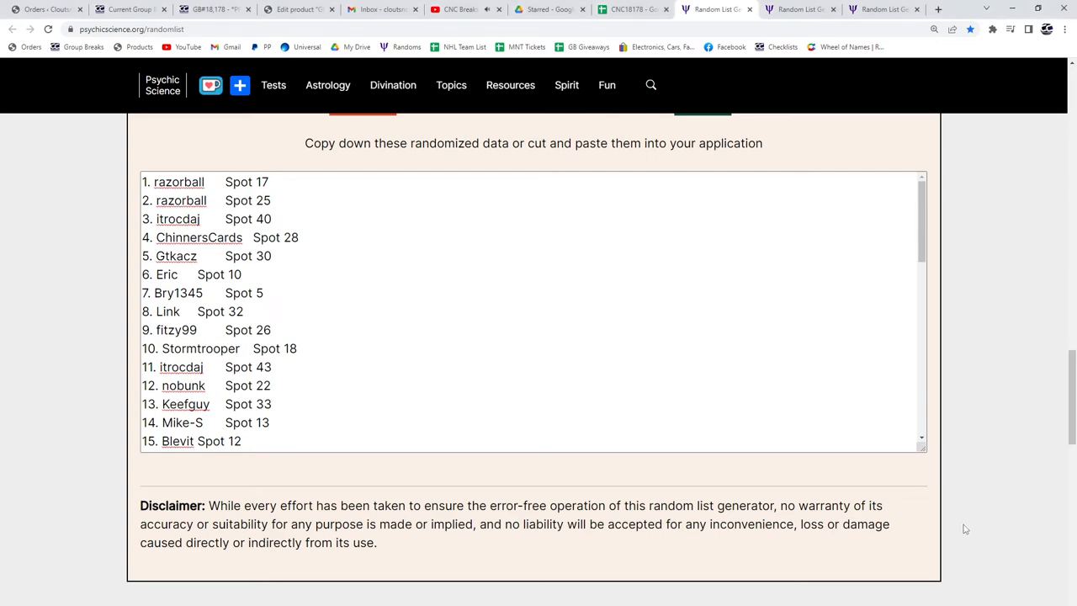
# - Reshuffle the names and spots list and bring it to the CNC18178 sheet
pyautogui.scroll(3)
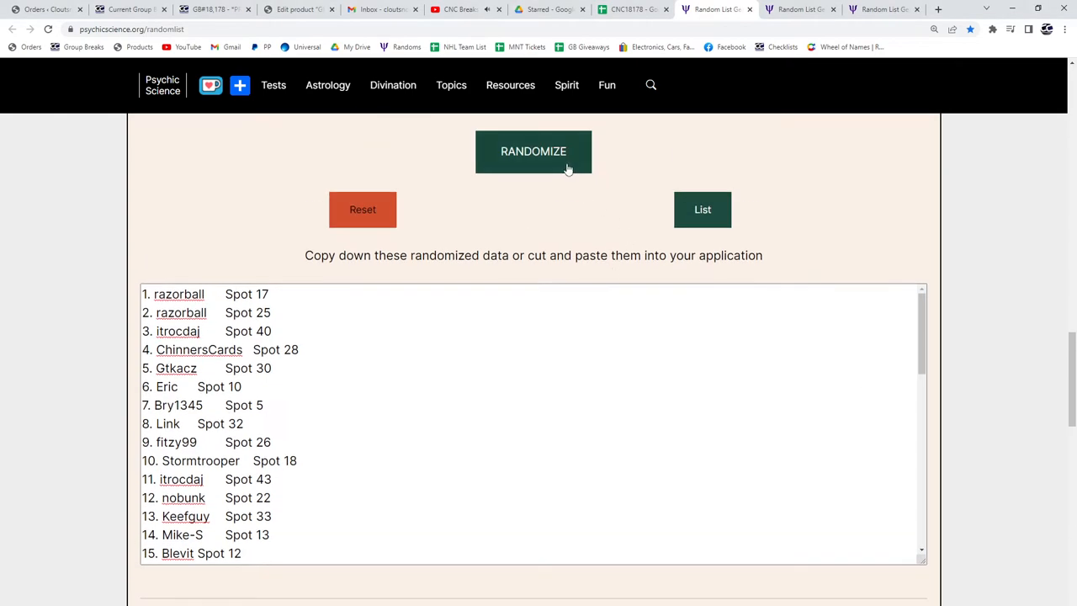
pyautogui.click(533, 152)
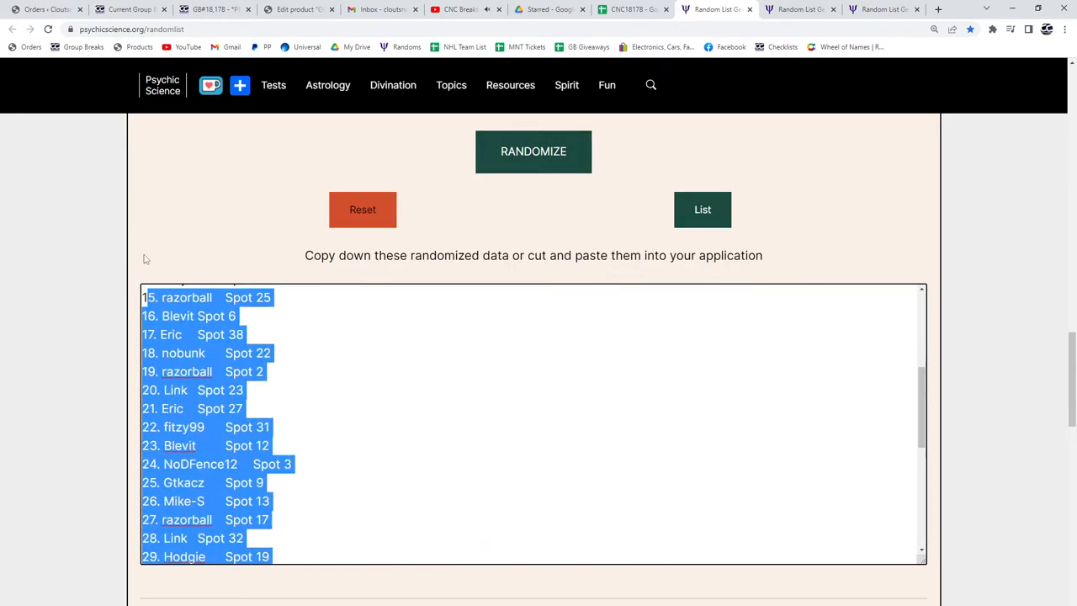
pyautogui.click(631, 9)
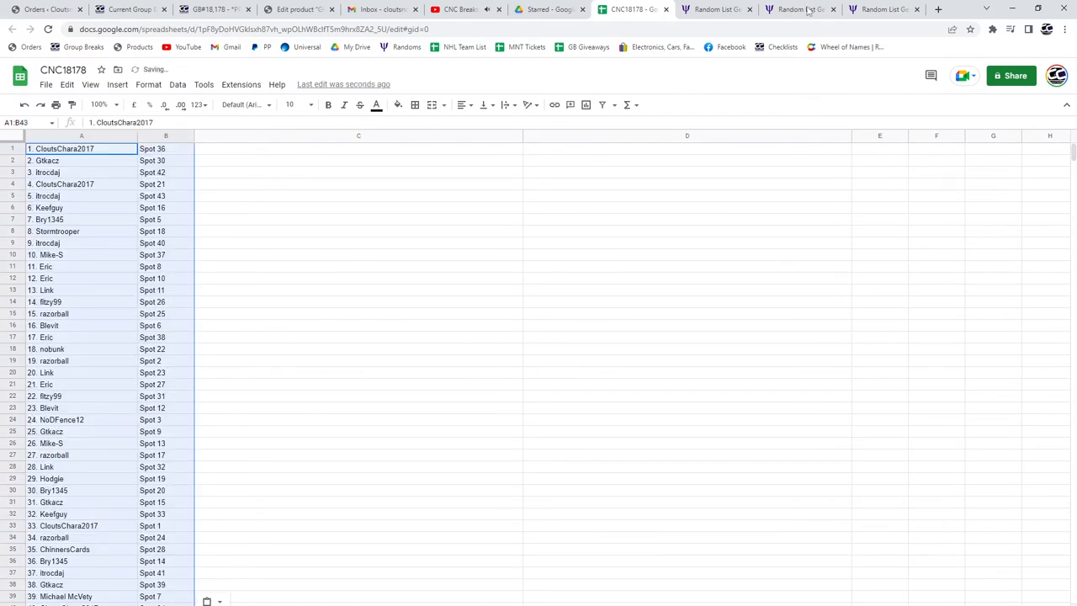
# - Reshuffle and select the hits list, then bring it to CNC18178 for column C
pyautogui.click(798, 9)
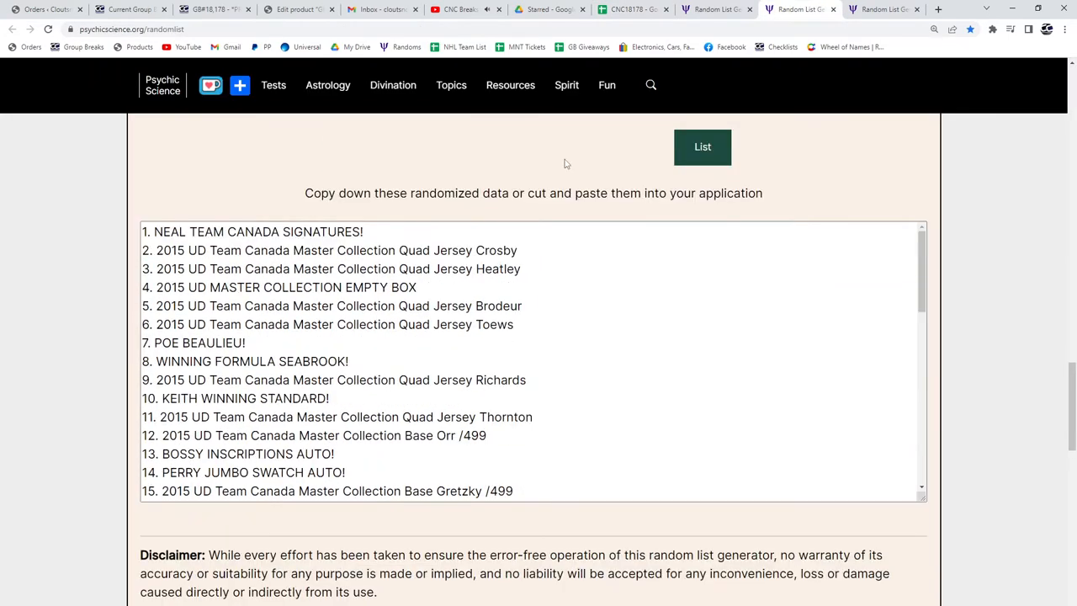
pyautogui.click(534, 143)
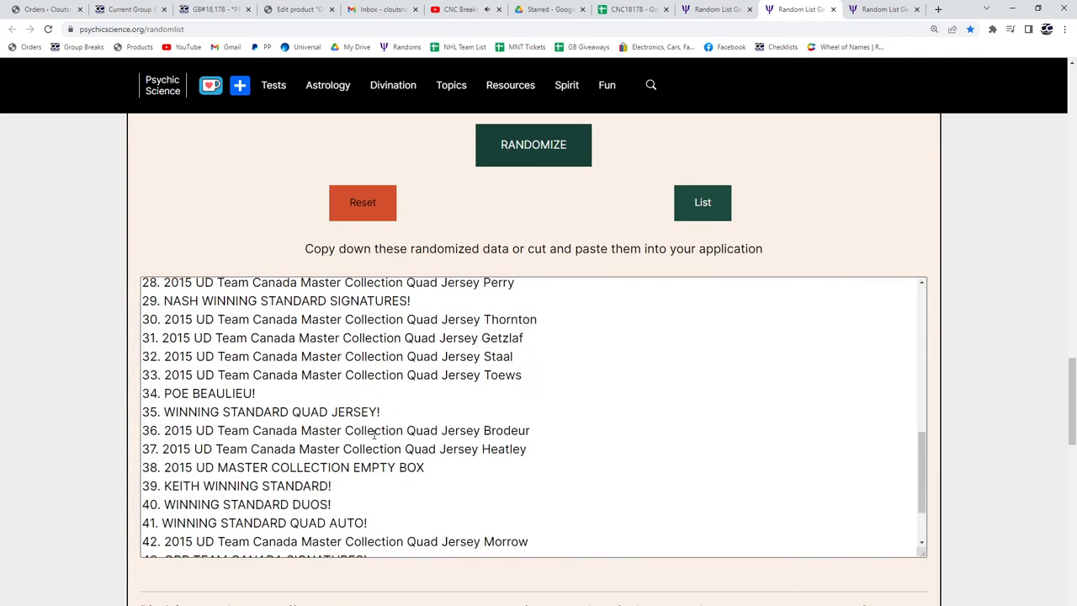
pyautogui.click(533, 144)
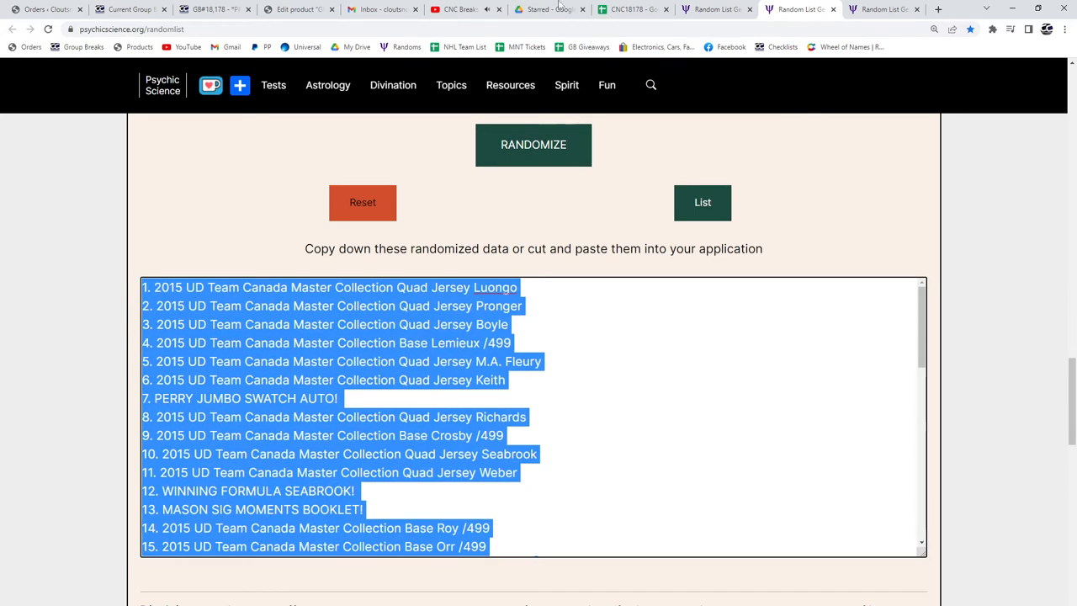
pyautogui.click(631, 9)
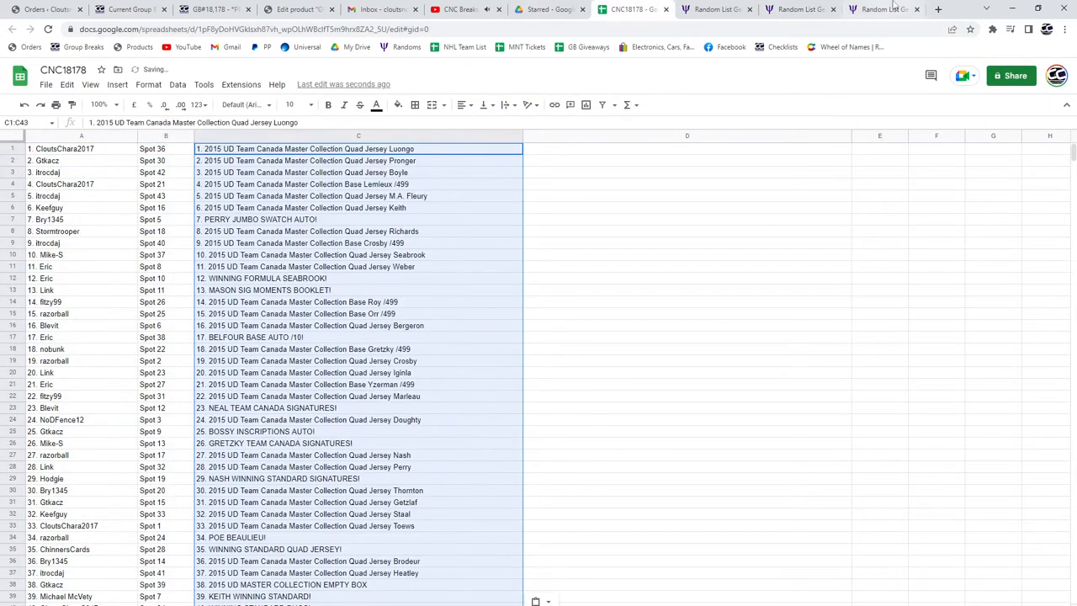
# - Bring the randomized base card list into column D of CNC18178
pyautogui.click(883, 10)
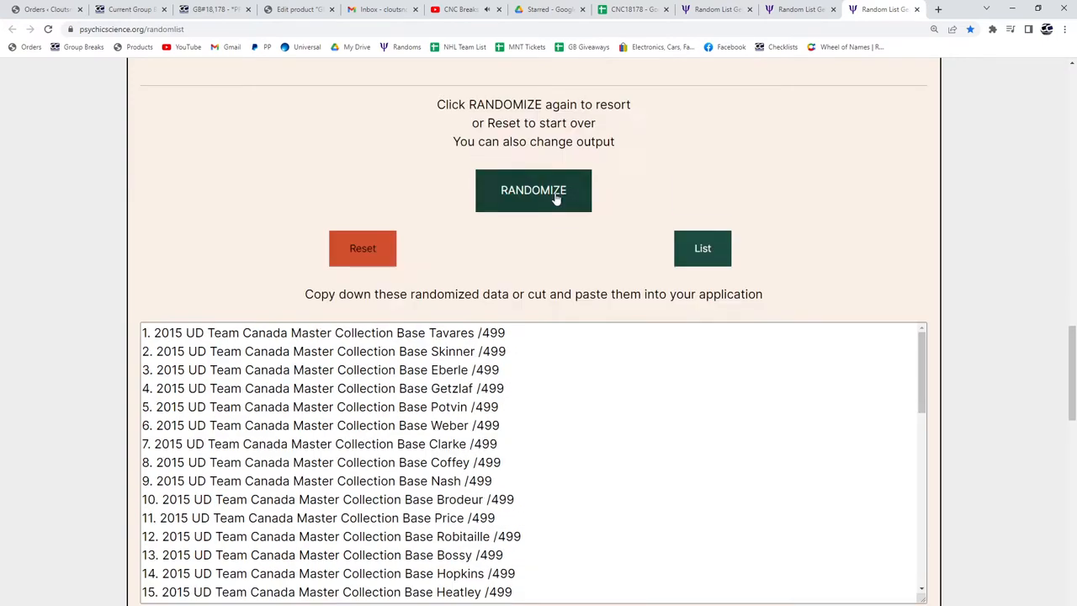
pyautogui.scroll(-3)
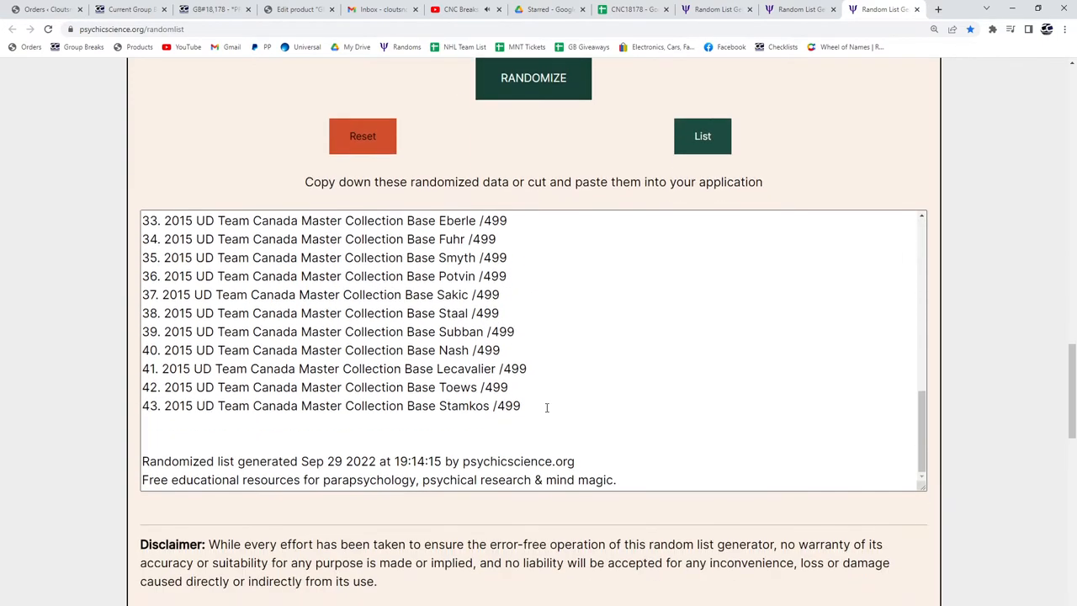
pyautogui.click(627, 9)
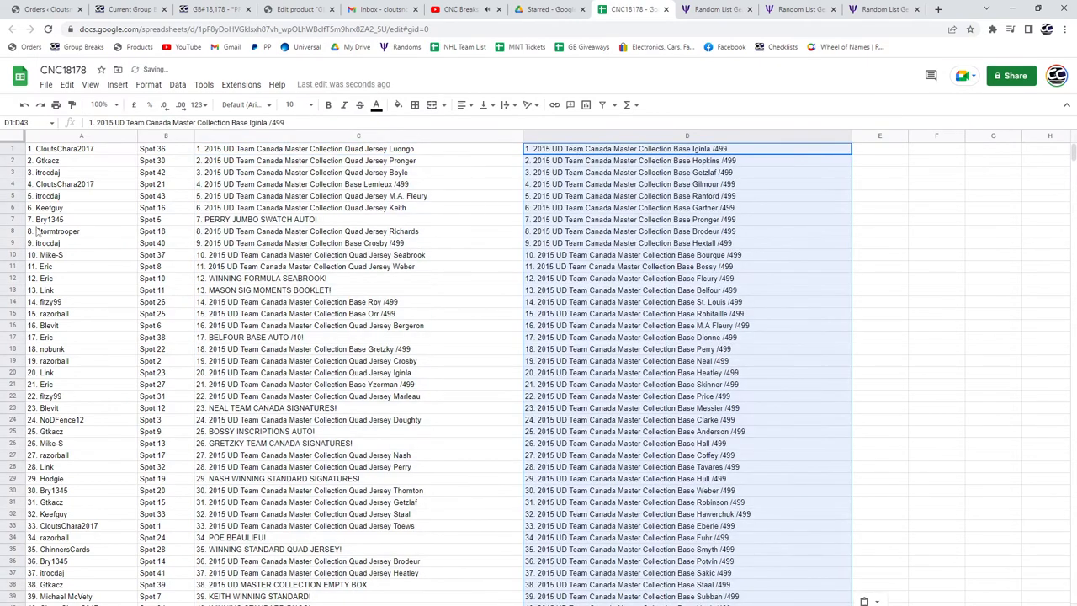
pyautogui.click(80, 220)
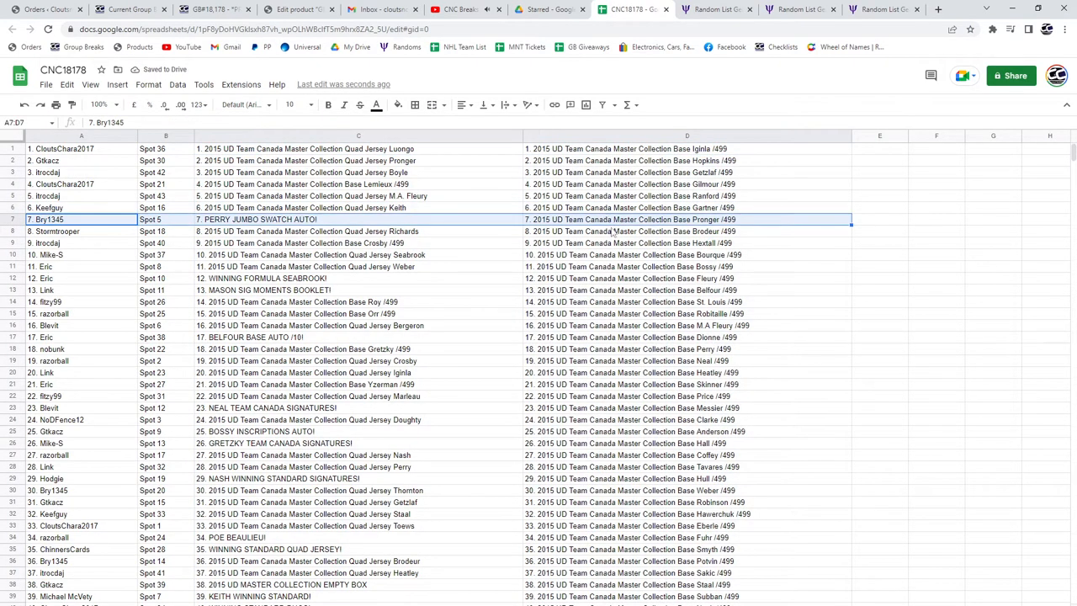
# - Bold winning-hit row 7, then rows 25 and 26, across columns A–D
pyautogui.click(327, 105)
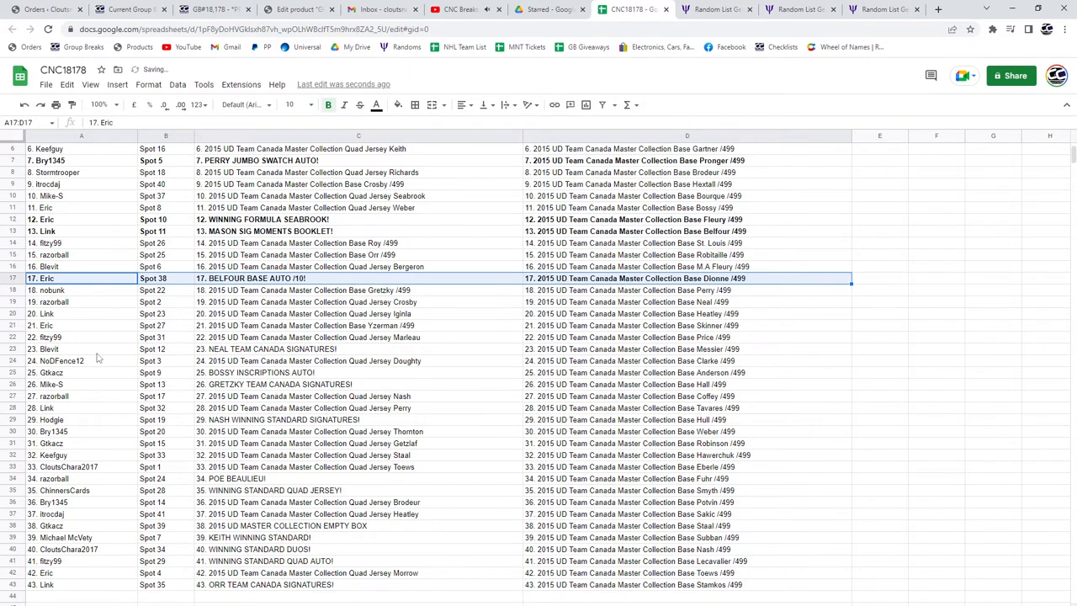
pyautogui.click(50, 348)
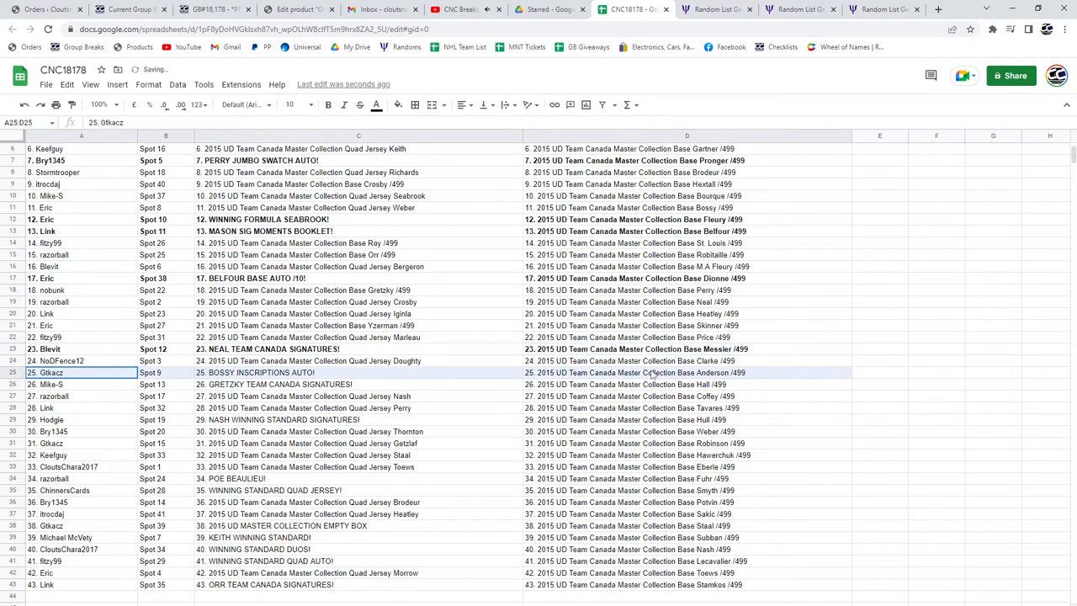
pyautogui.click(661, 385)
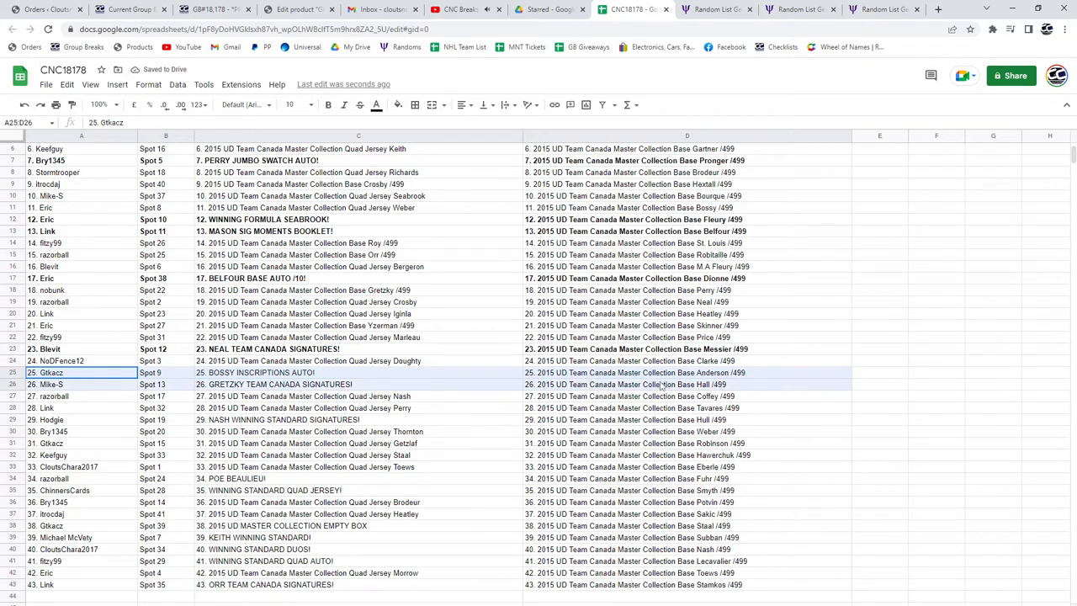
pyautogui.click(328, 104)
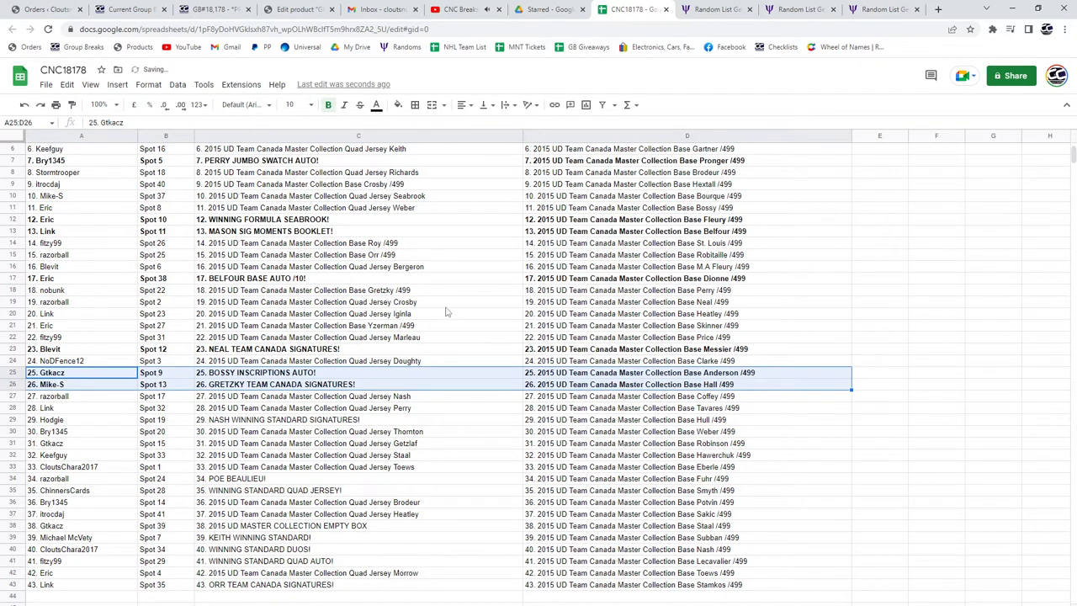
pyautogui.scroll(-3)
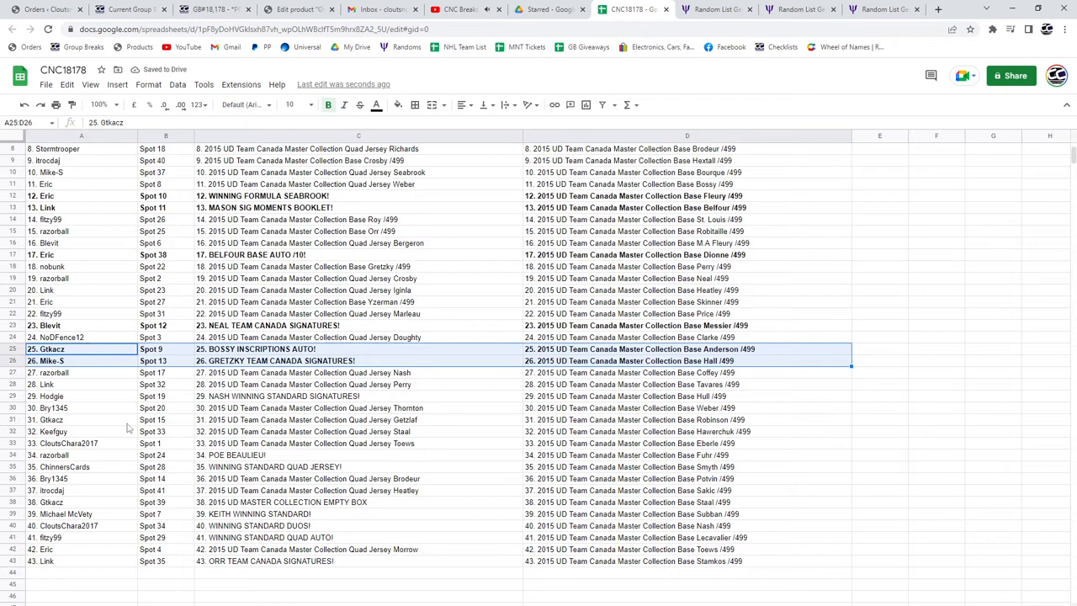